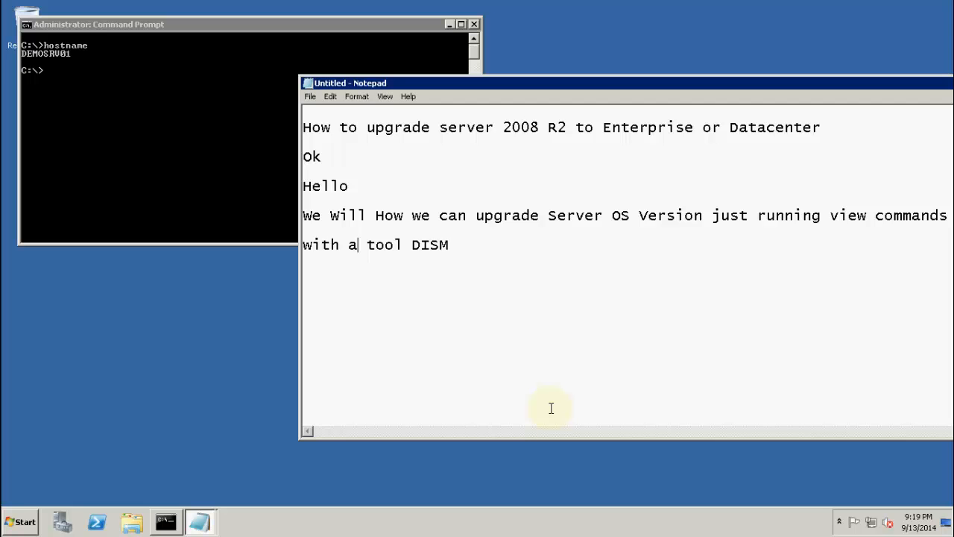
mouse_move(16, 520)
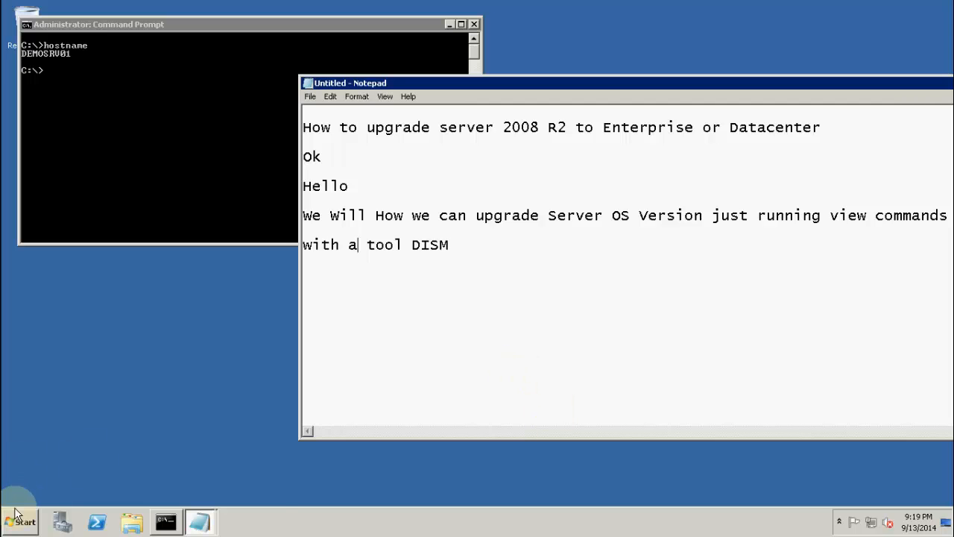
Check the edition in System properties via Computer > Properties, showing Windows Server 2008 R2 Standard.
left_click(21, 521)
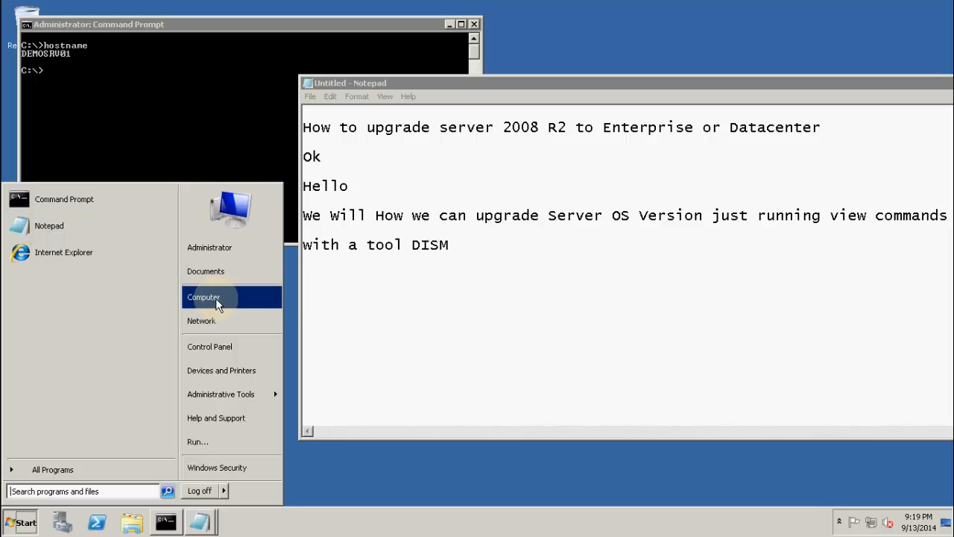
right_click(203, 297)
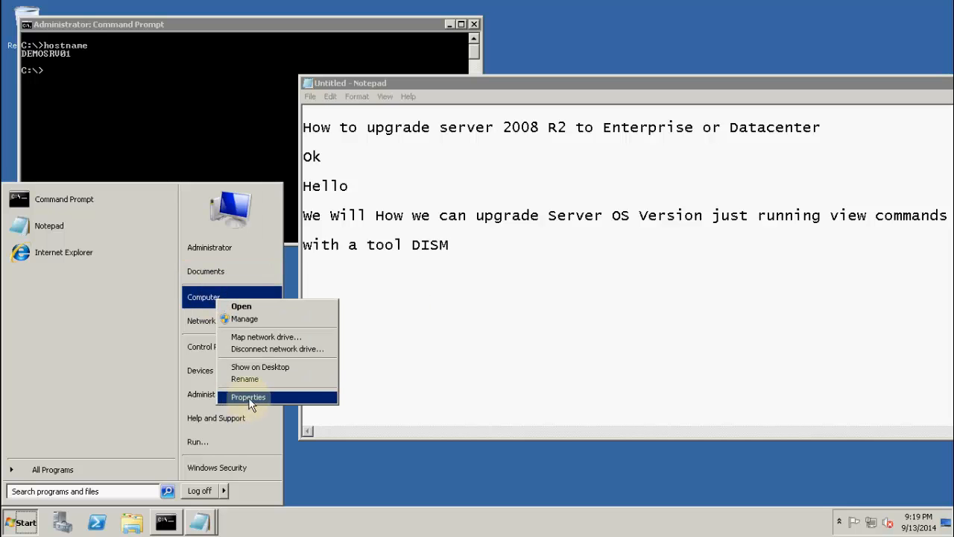
left_click(248, 396)
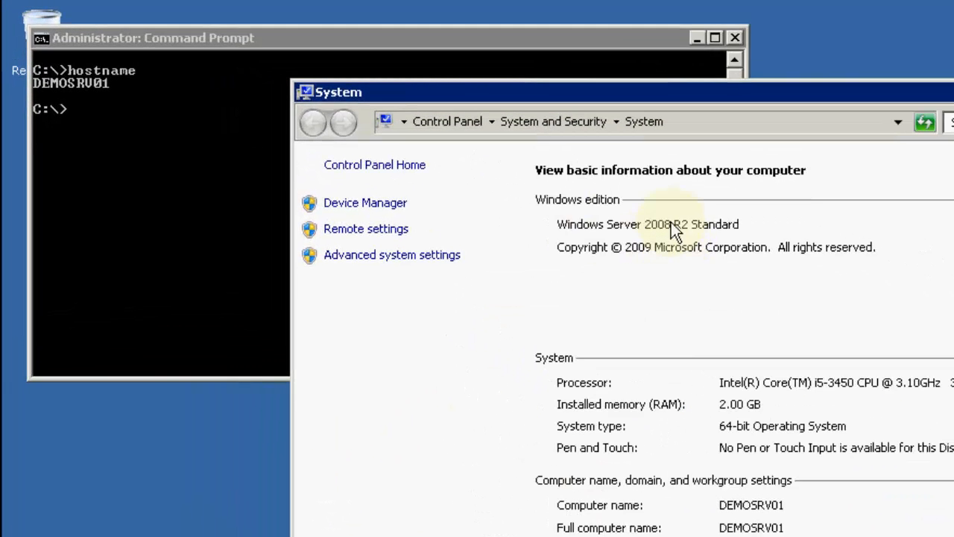
mouse_move(653, 355)
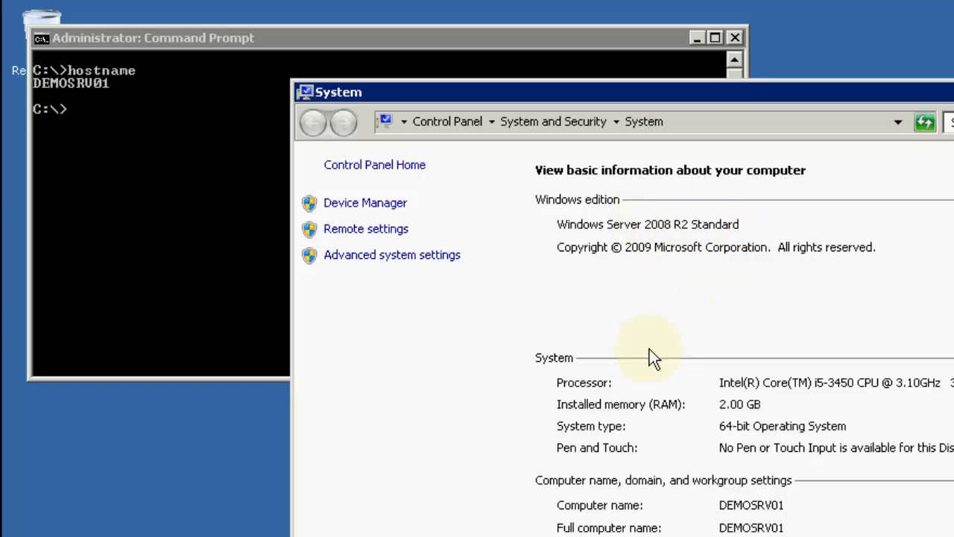
mouse_move(647, 352)
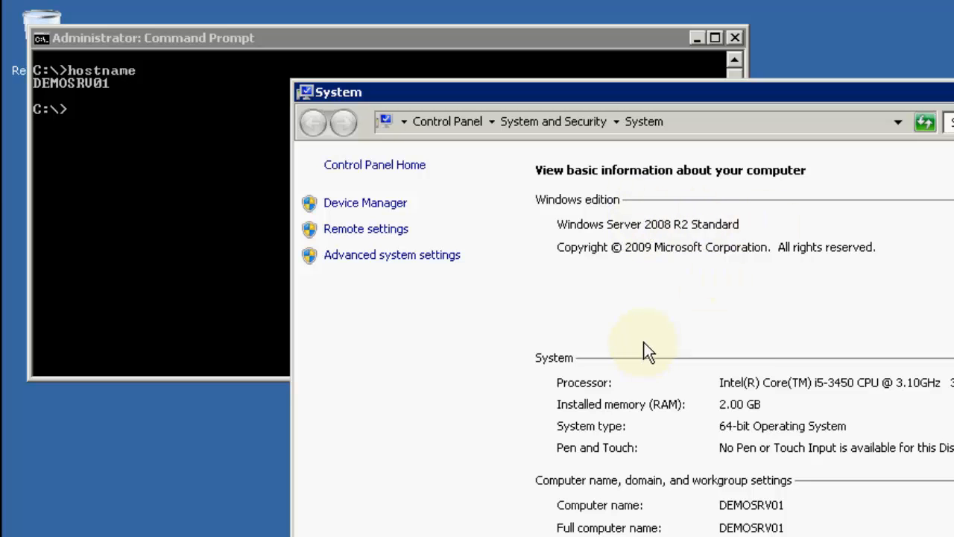
mouse_move(811, 265)
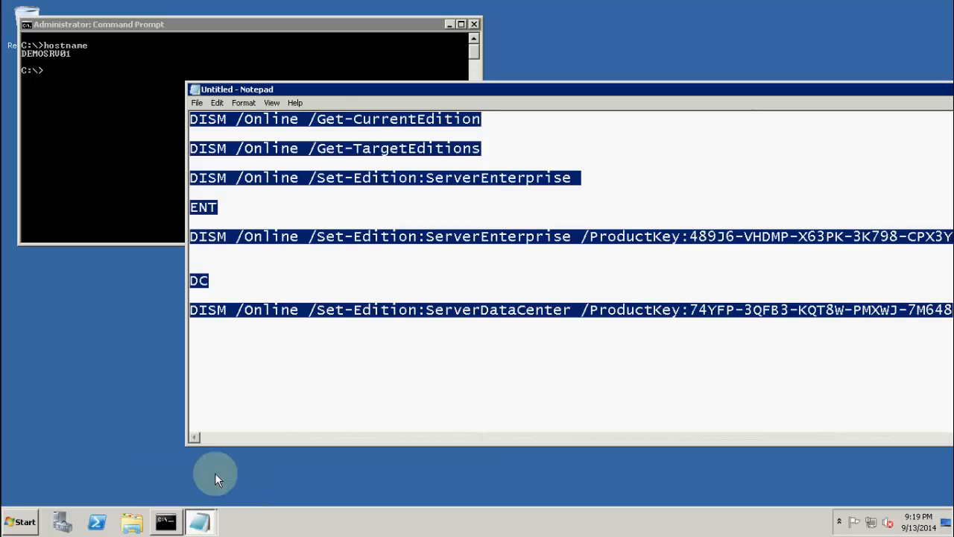
Run DISM /Online /Get-CurrentEdition in an elevated Command Prompt, reporting ServerStandard.
left_click(316, 225)
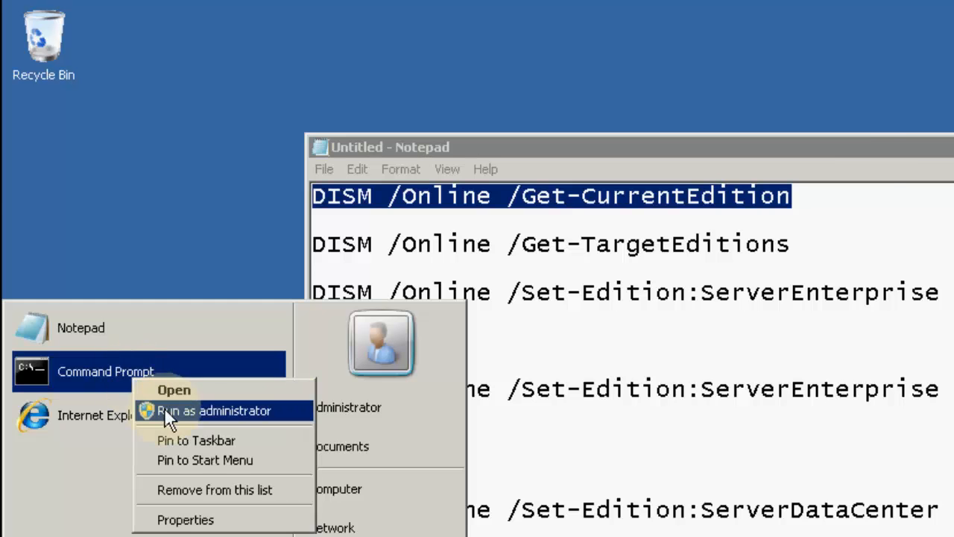
left_click(214, 410)
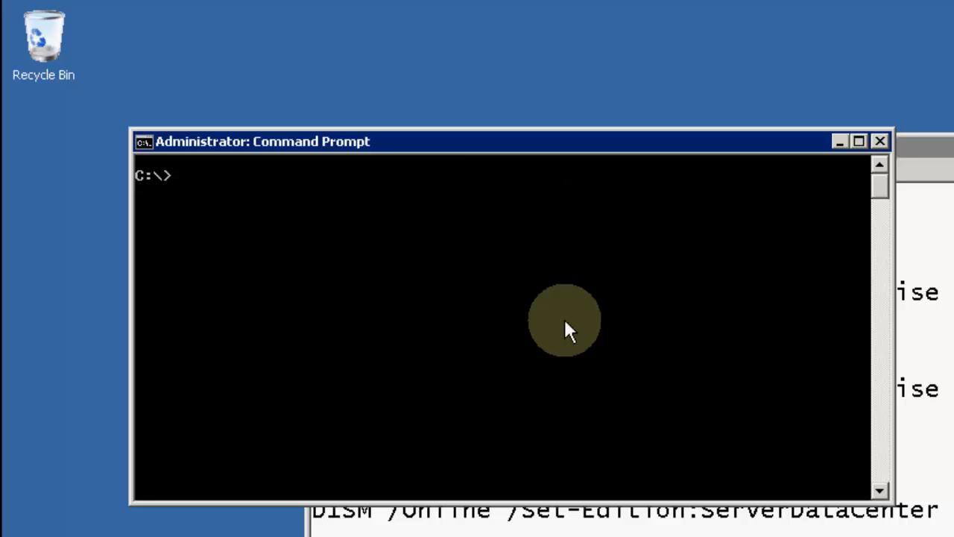
right_click(566, 328)
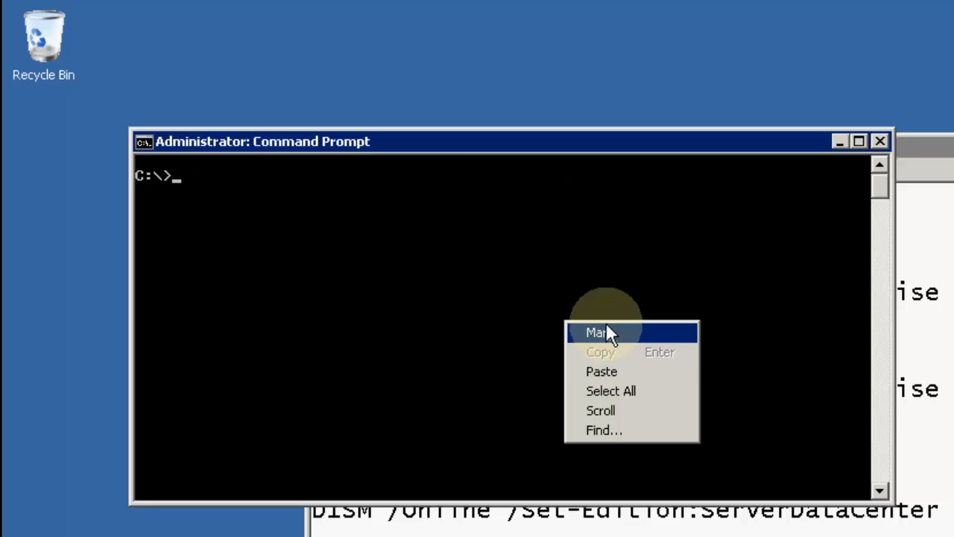
left_click(602, 371)
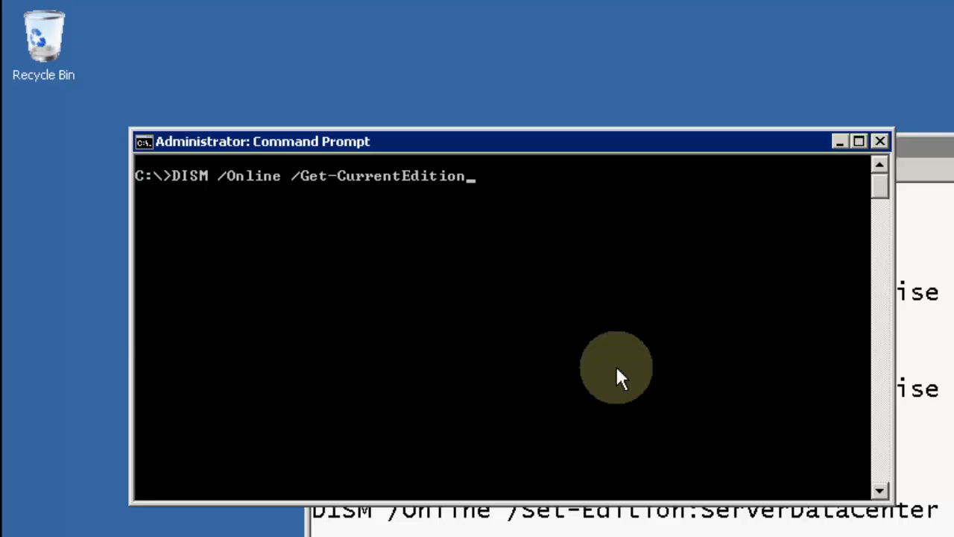
key("Return")
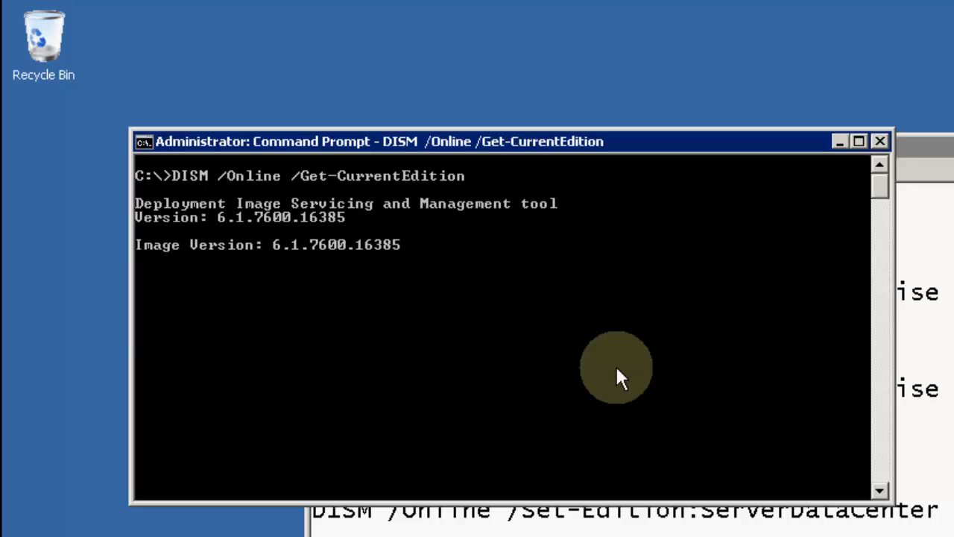
key("Return")
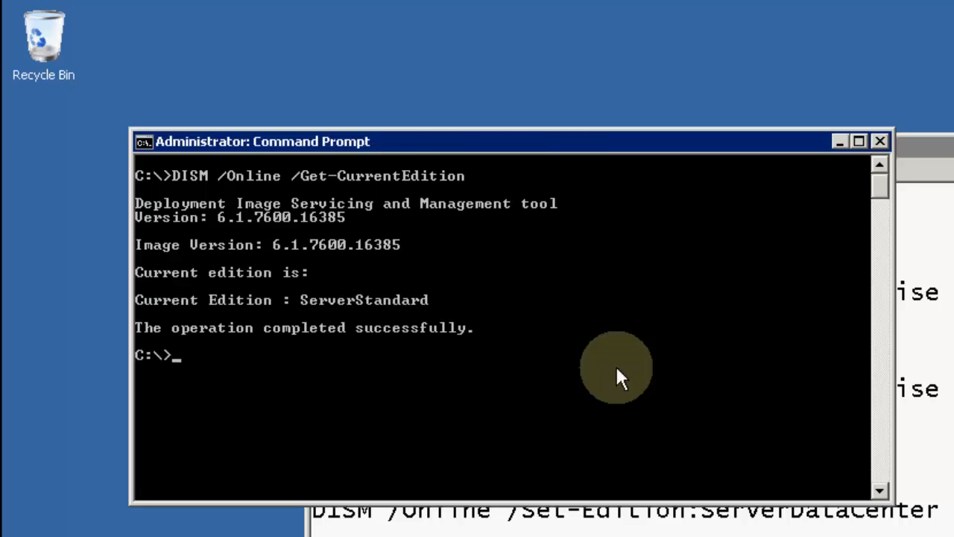
mouse_move(256, 232)
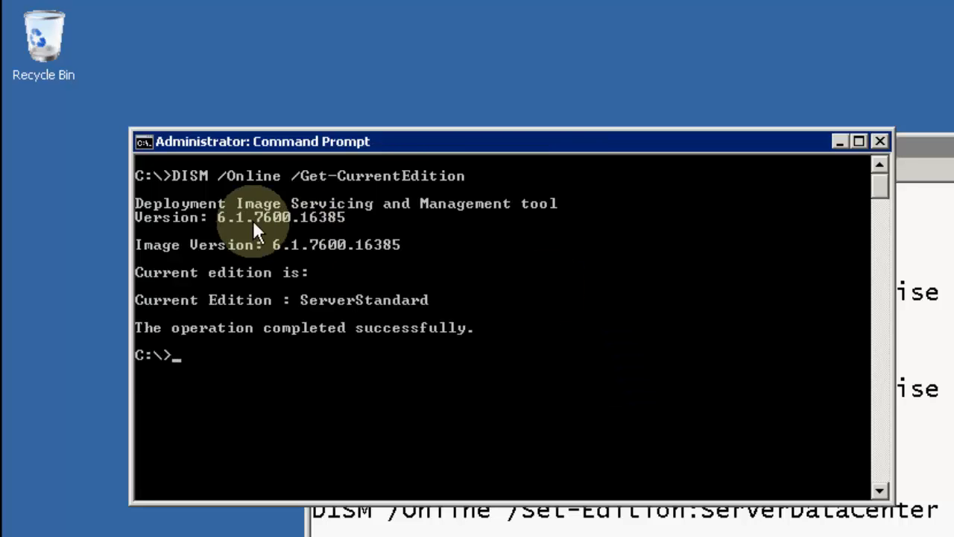
mouse_move(322, 251)
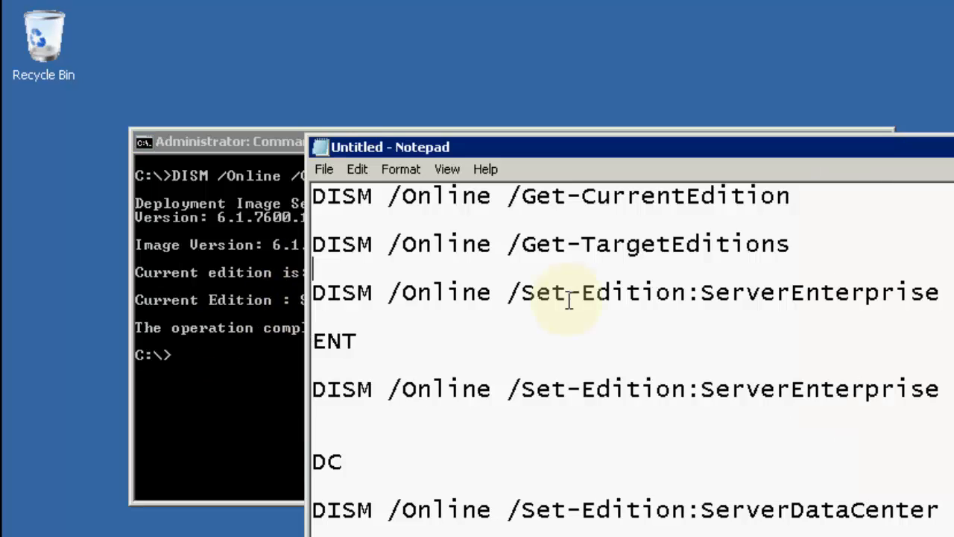
Run DISM /Online /Get-TargetEditions, listing ServerDataCenter and ServerEnterprise as upgrade targets.
double_click(342, 244)
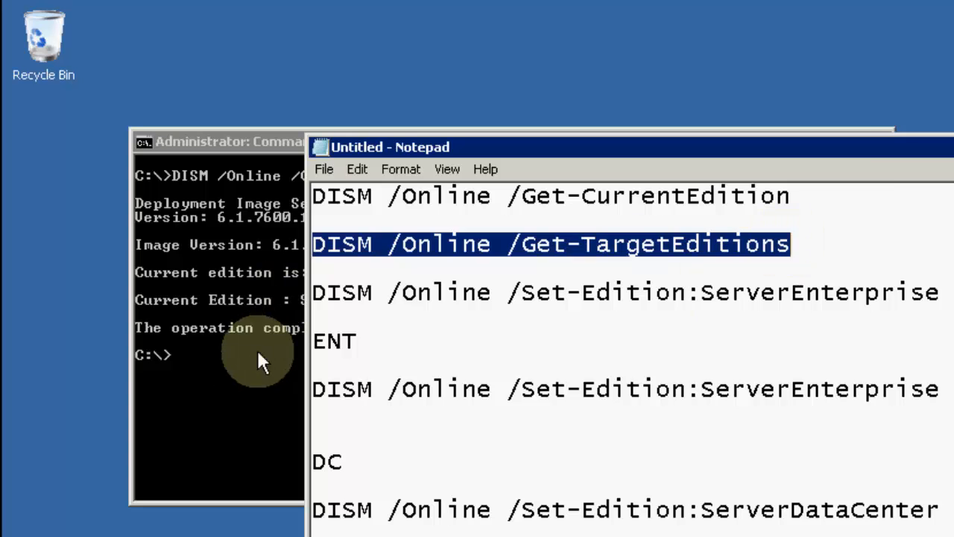
right_click(246, 357)
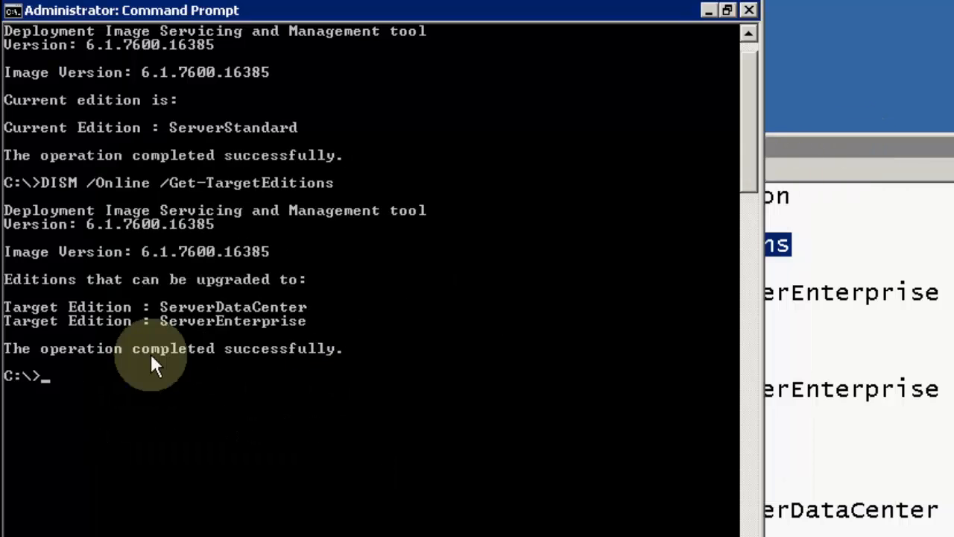
mouse_move(226, 313)
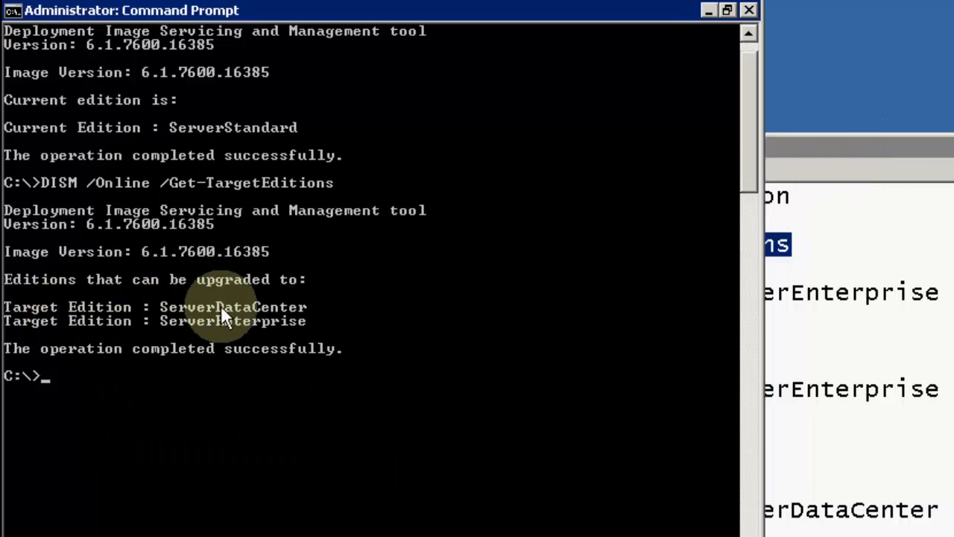
mouse_move(141, 341)
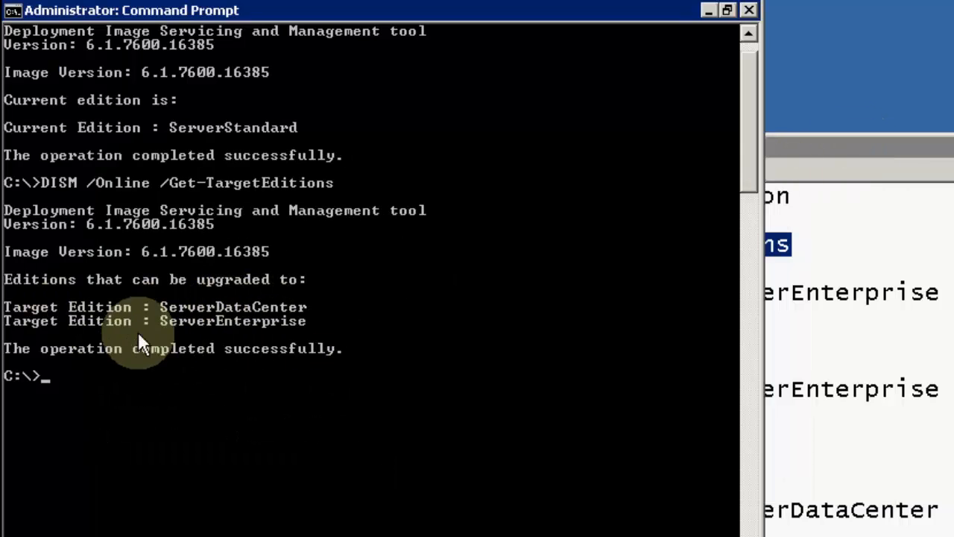
mouse_move(280, 340)
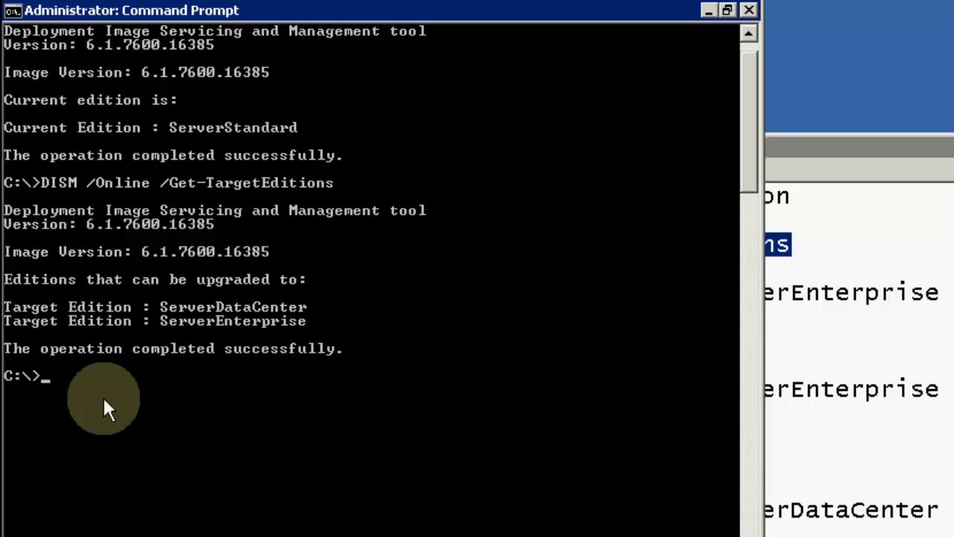
mouse_move(328, 313)
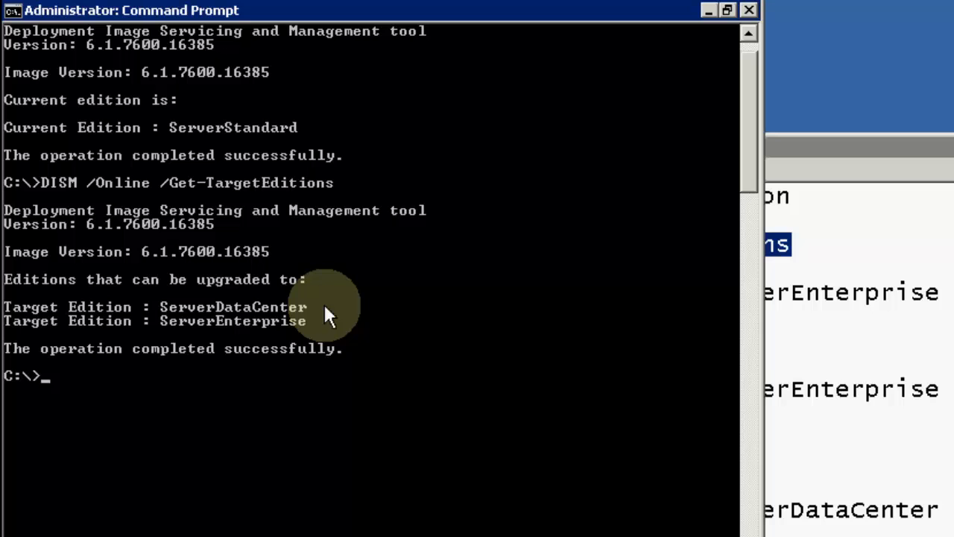
mouse_move(857, 306)
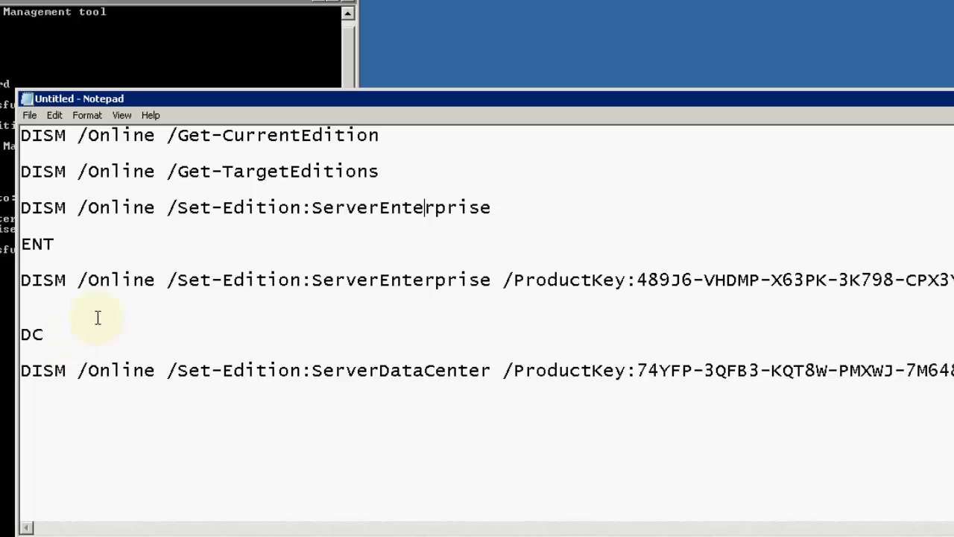
mouse_move(574, 280)
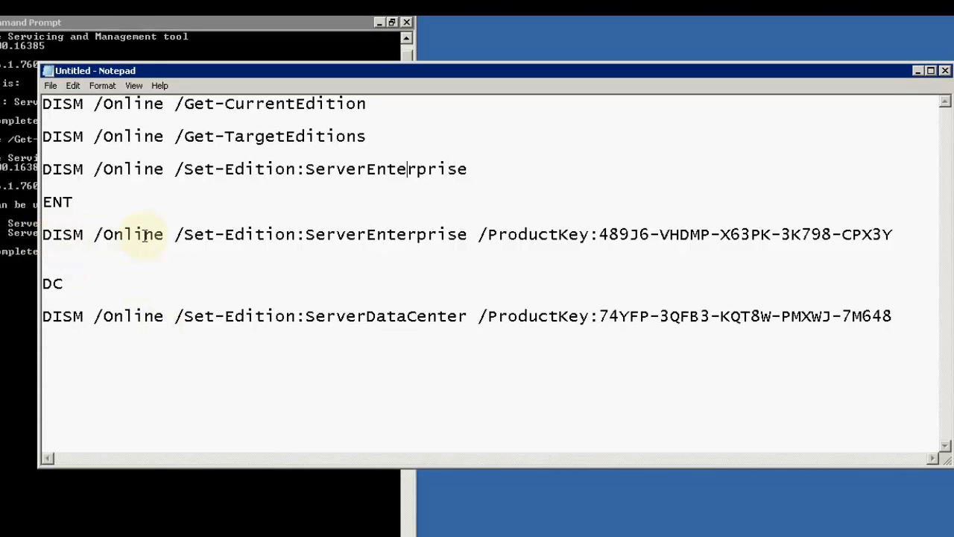
mouse_move(276, 238)
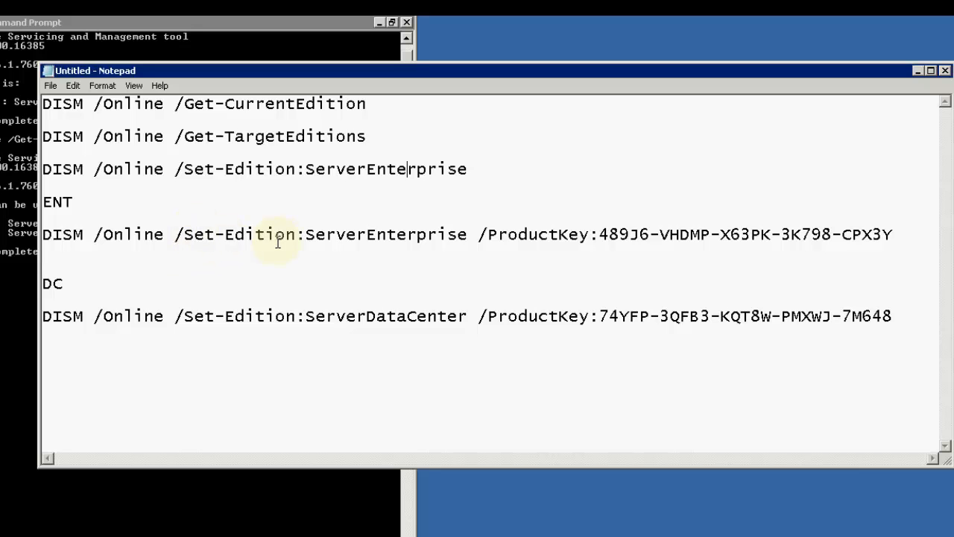
mouse_move(469, 234)
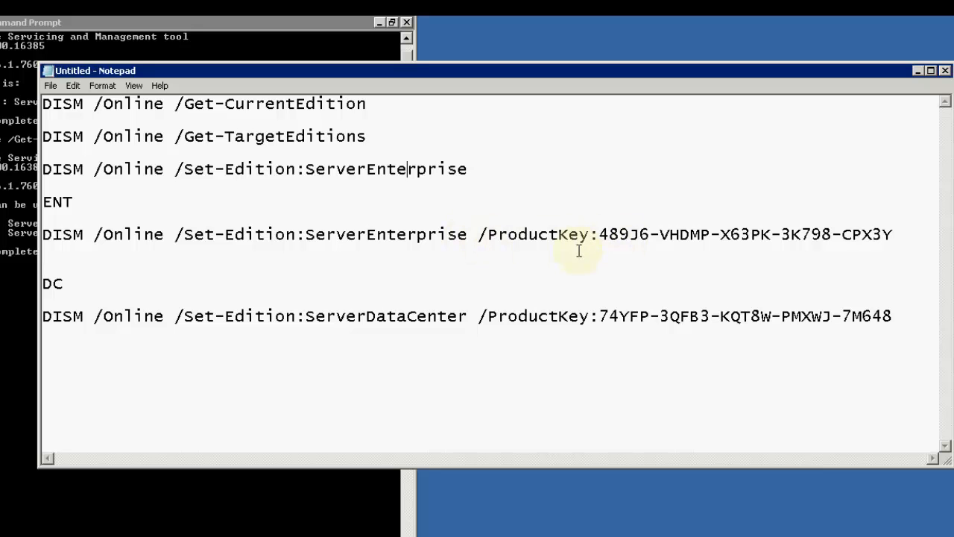
mouse_move(808, 253)
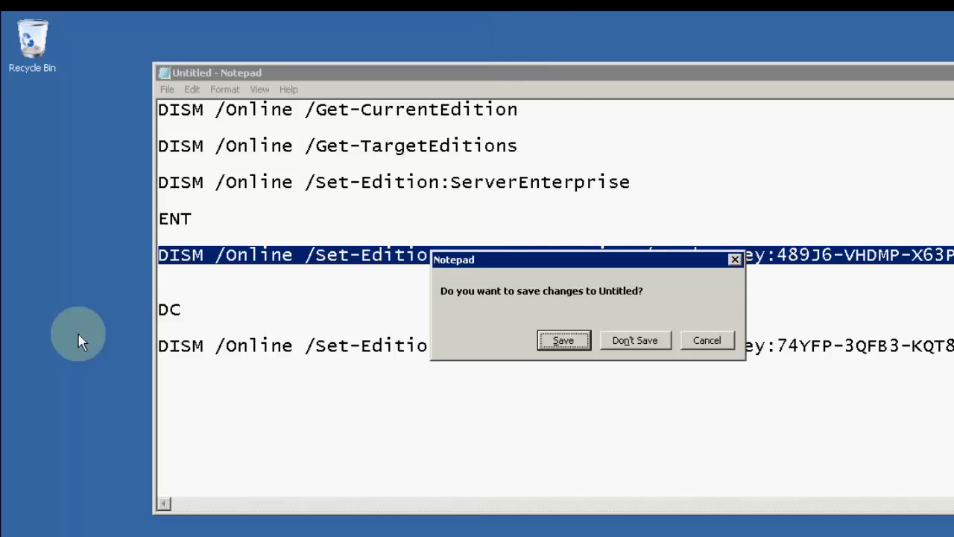
mouse_move(635, 340)
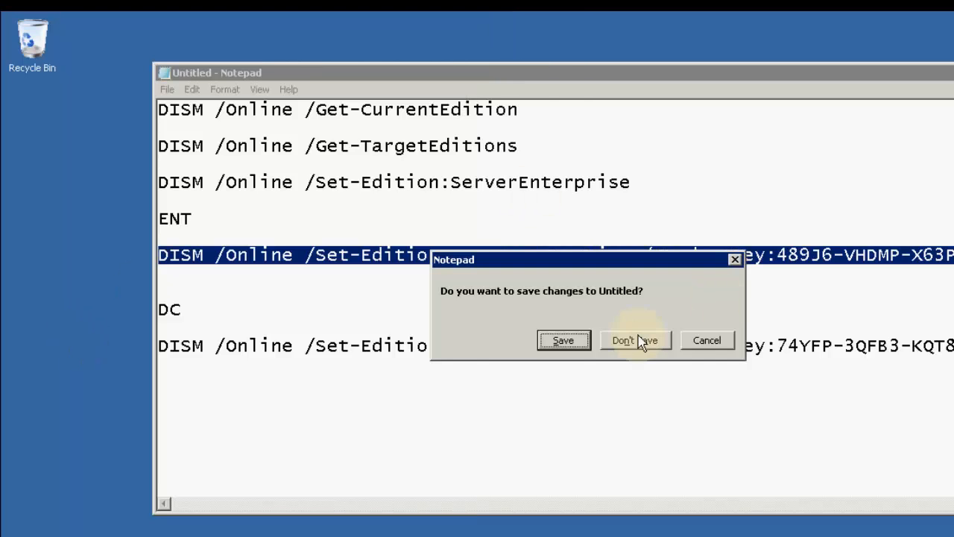
Discard the untitled command notes without saving, revealing the Windows Server 2008 Enterprise logon screen.
left_click(634, 340)
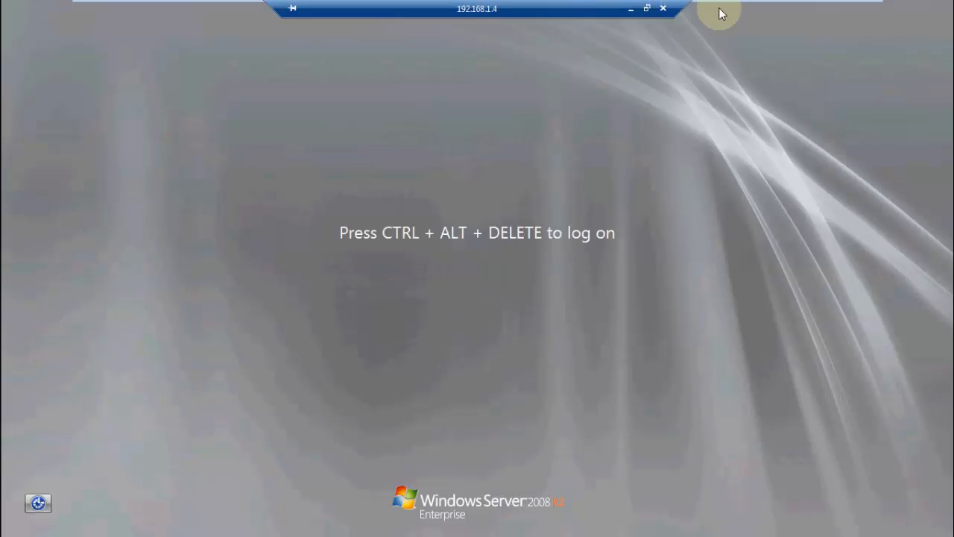
Send Ctrl+Alt+Del to the VM and log on as Administrator to the Enterprise desktop.
left_click(182, 28)
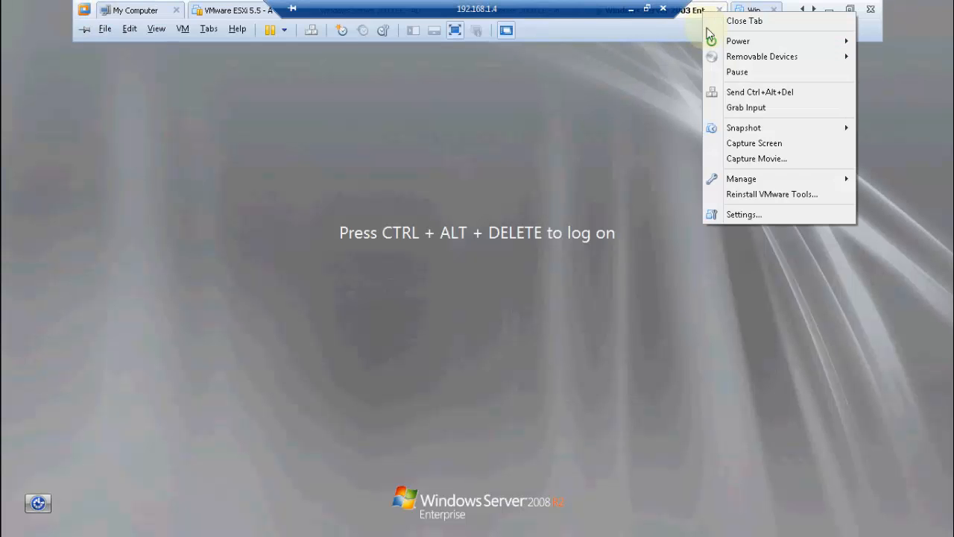
left_click(759, 92)
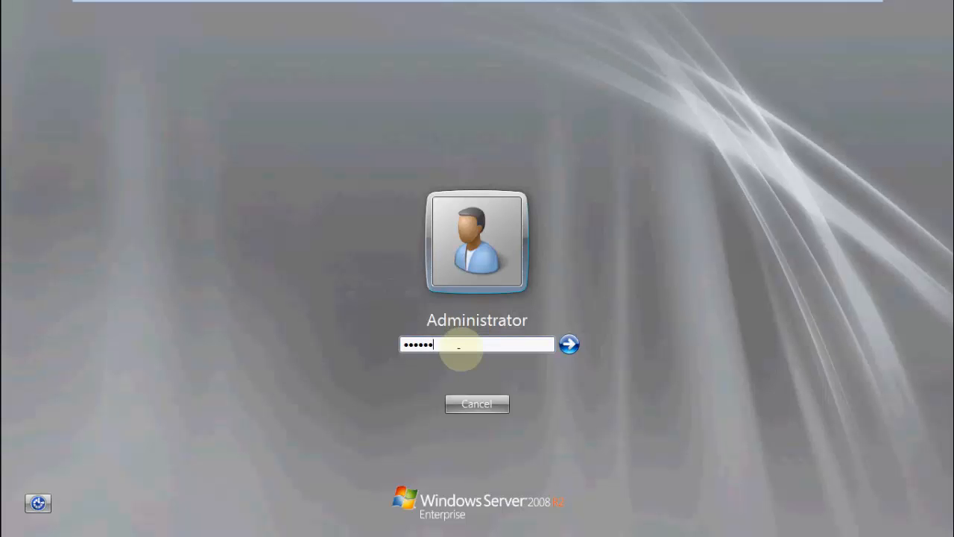
left_click(569, 343)
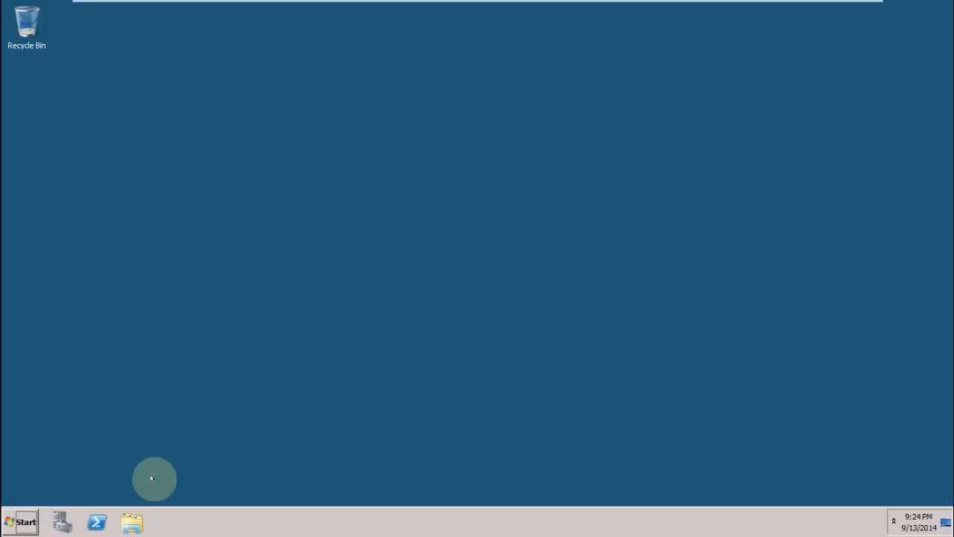
Confirm the edition as Windows Server 2008 R2 Enterprise, activated, in System properties.
left_click(21, 521)
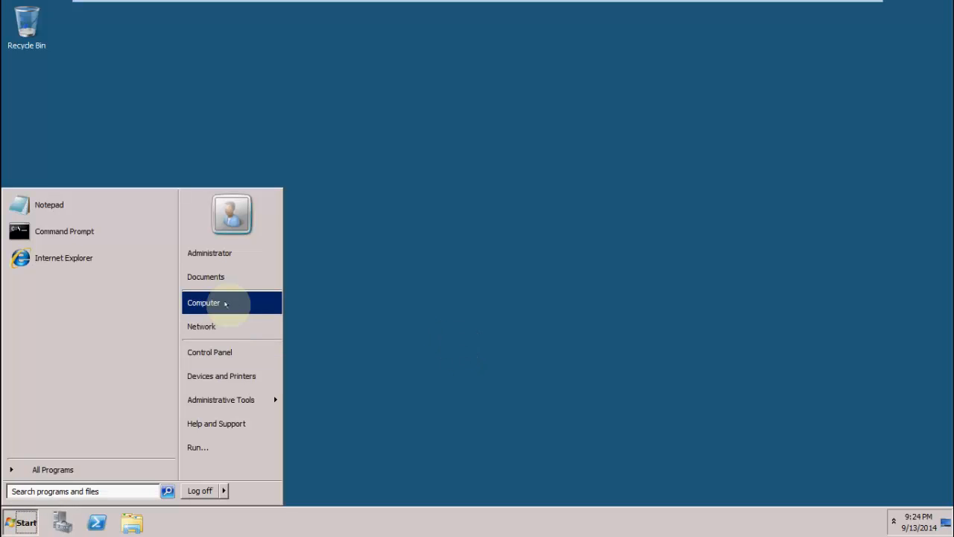
mouse_move(221, 400)
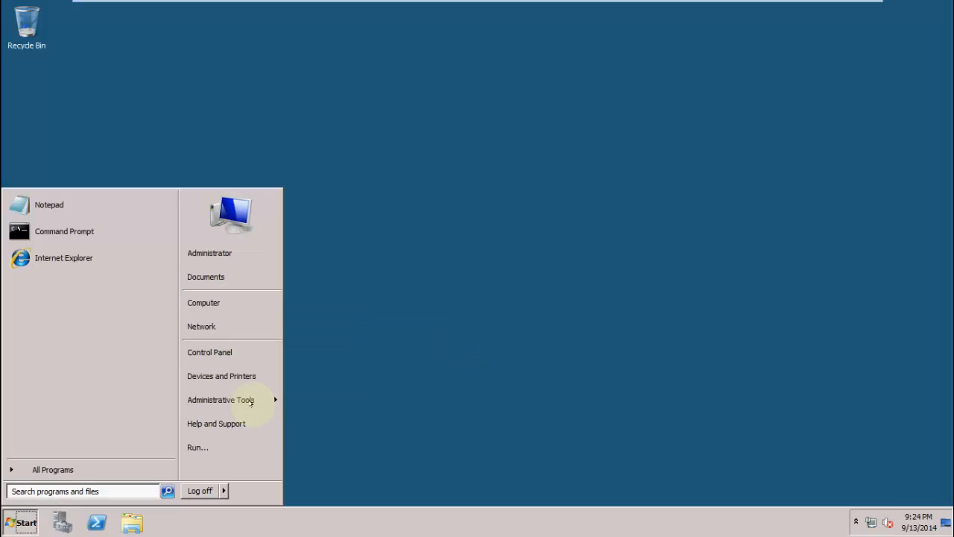
mouse_move(221, 375)
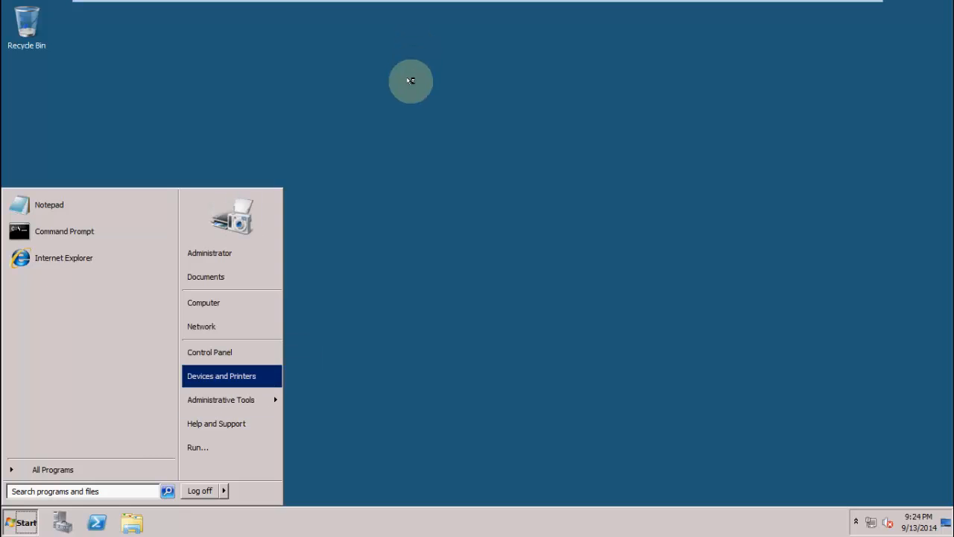
left_click(203, 301)
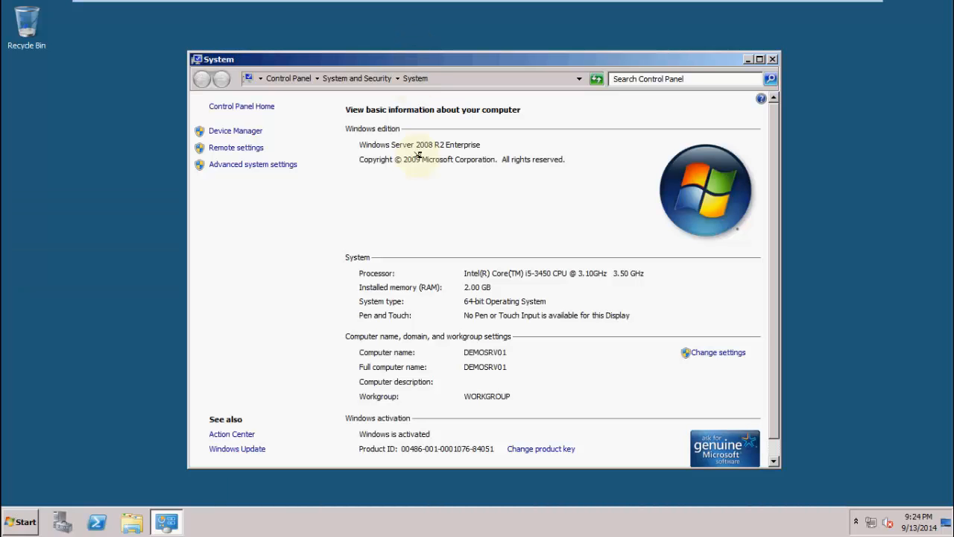